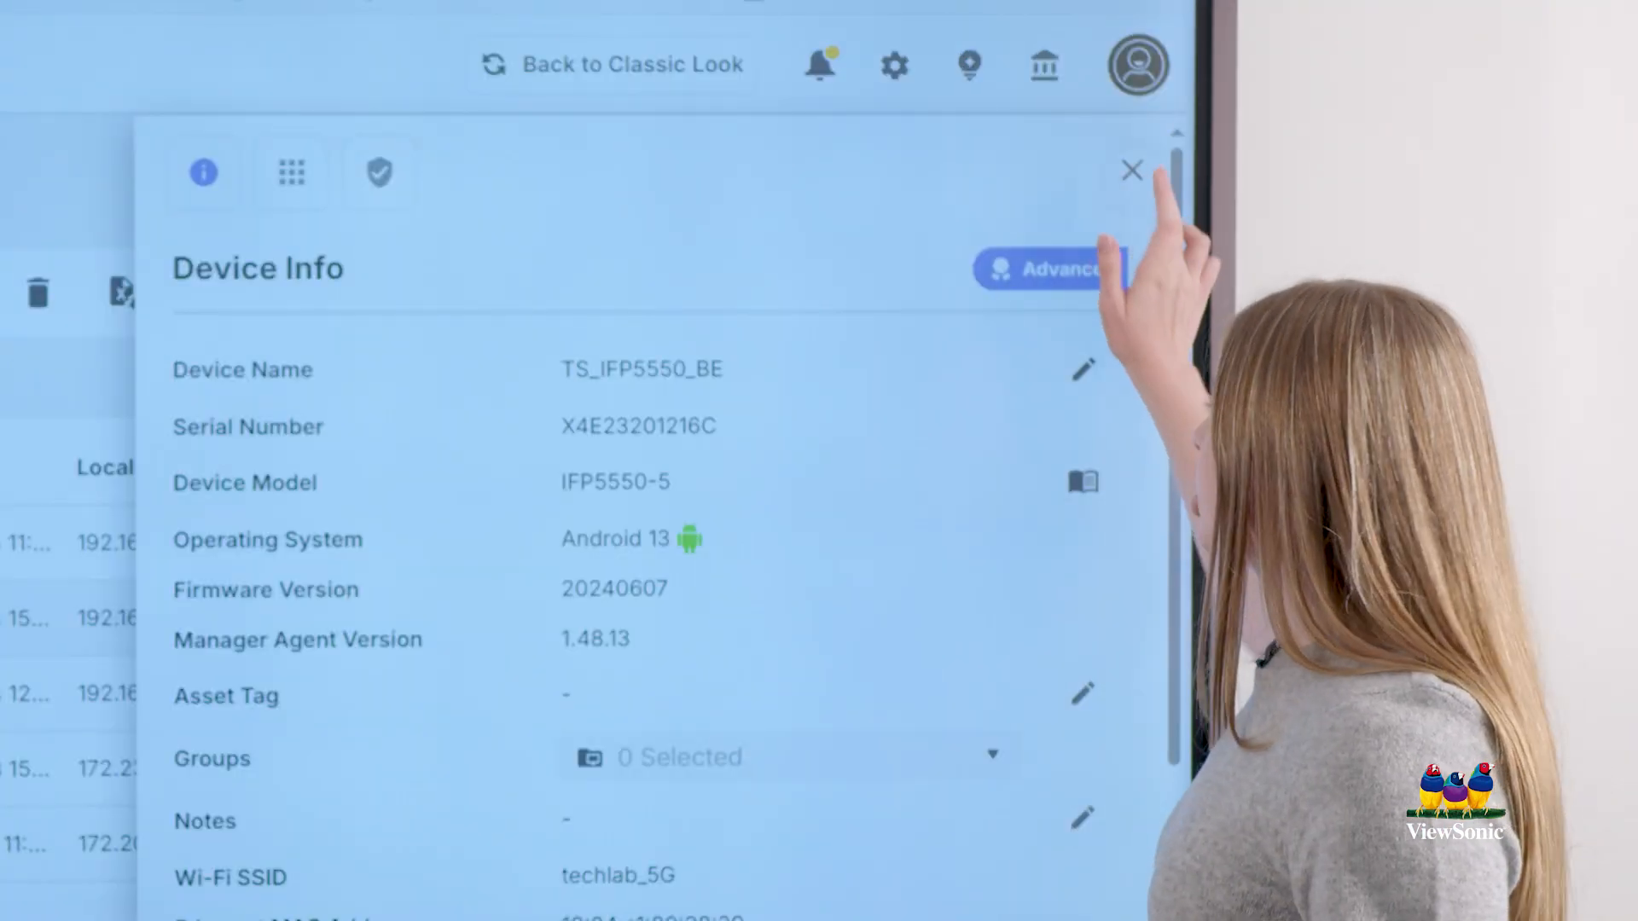
Close the Device Info panel for the TS_IFP5550_BE display
click(1130, 168)
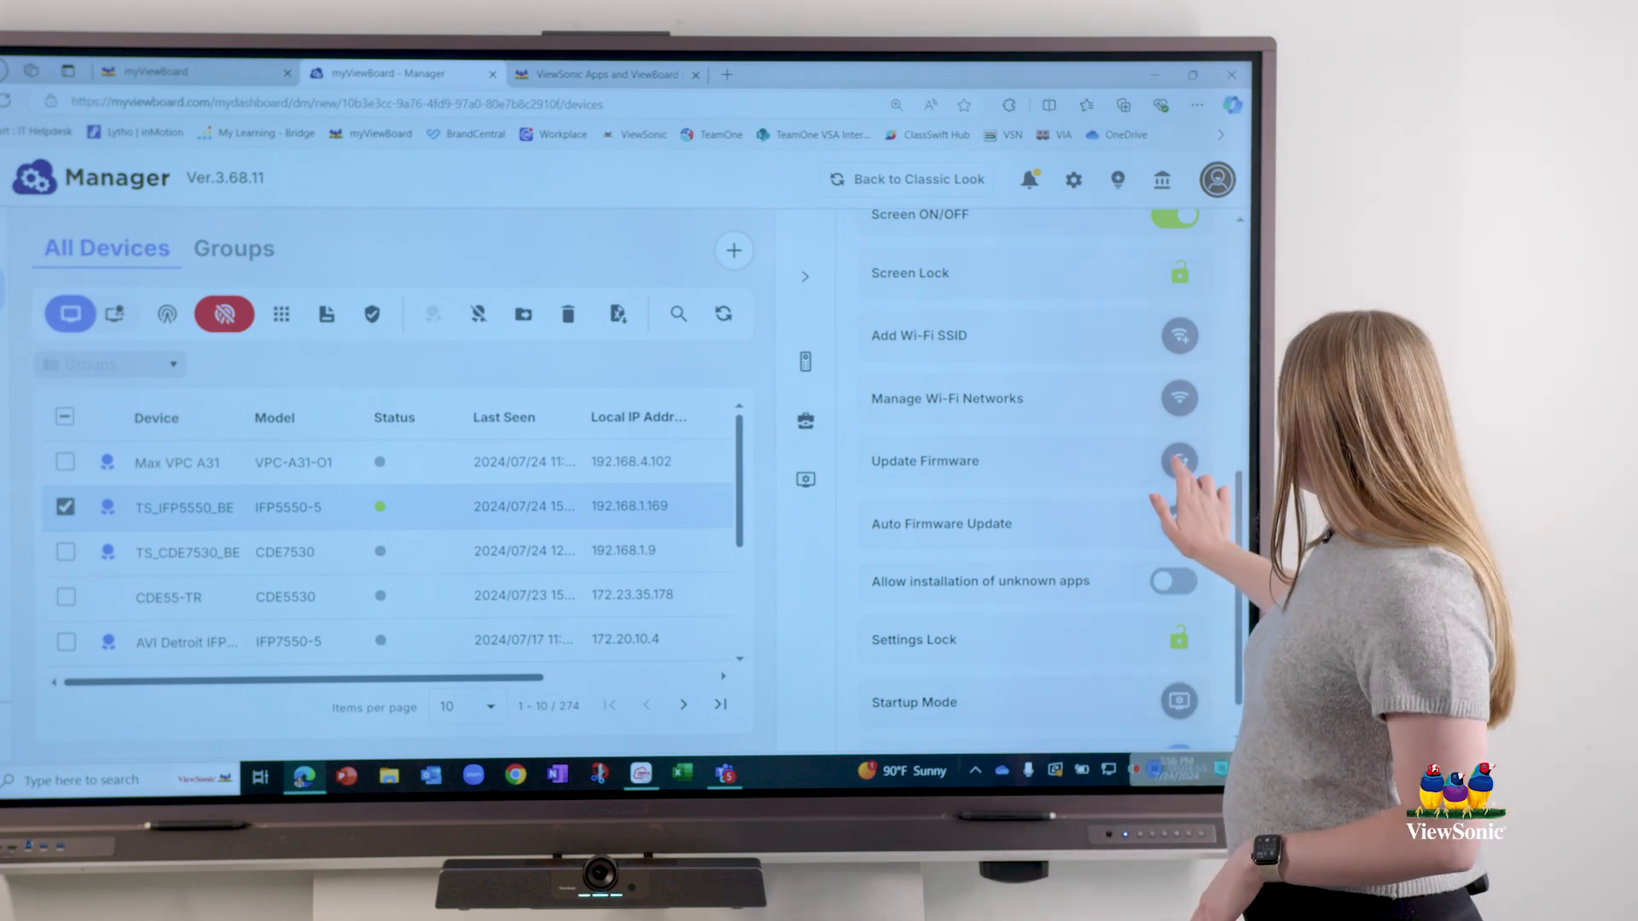
Start Update Firmware from the TS_IFP5550_BE panel's remote-control tools
click(1178, 460)
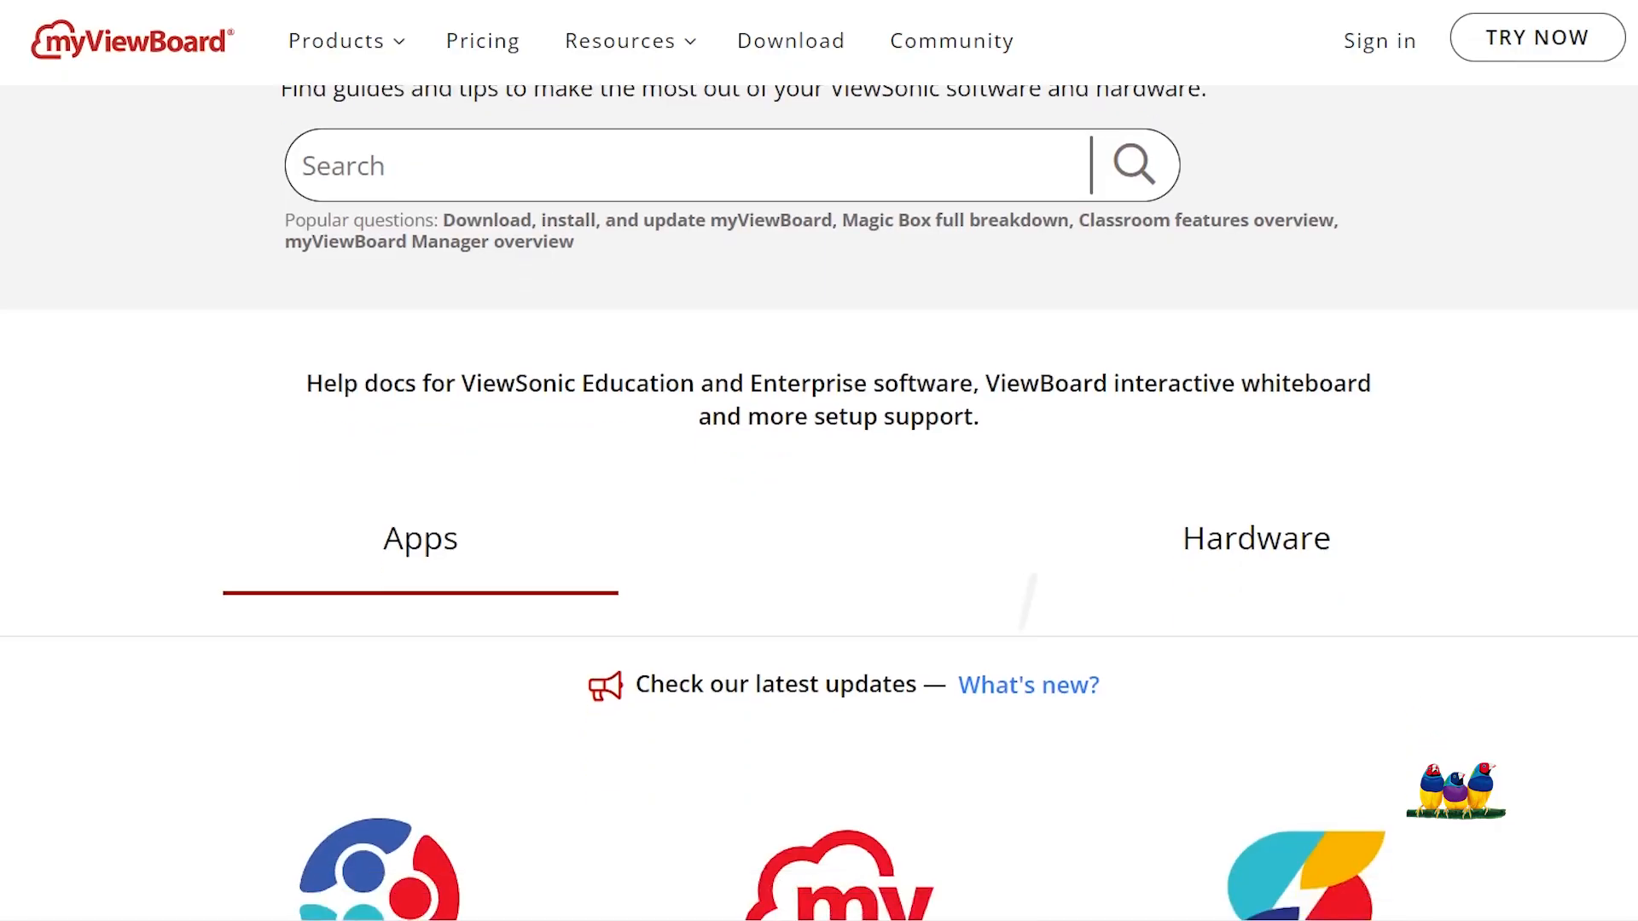
Scroll the Apps section to show TeamOne, myViewBoard, ClassSwift, Display, Manager and Insights
scroll(down, 3)
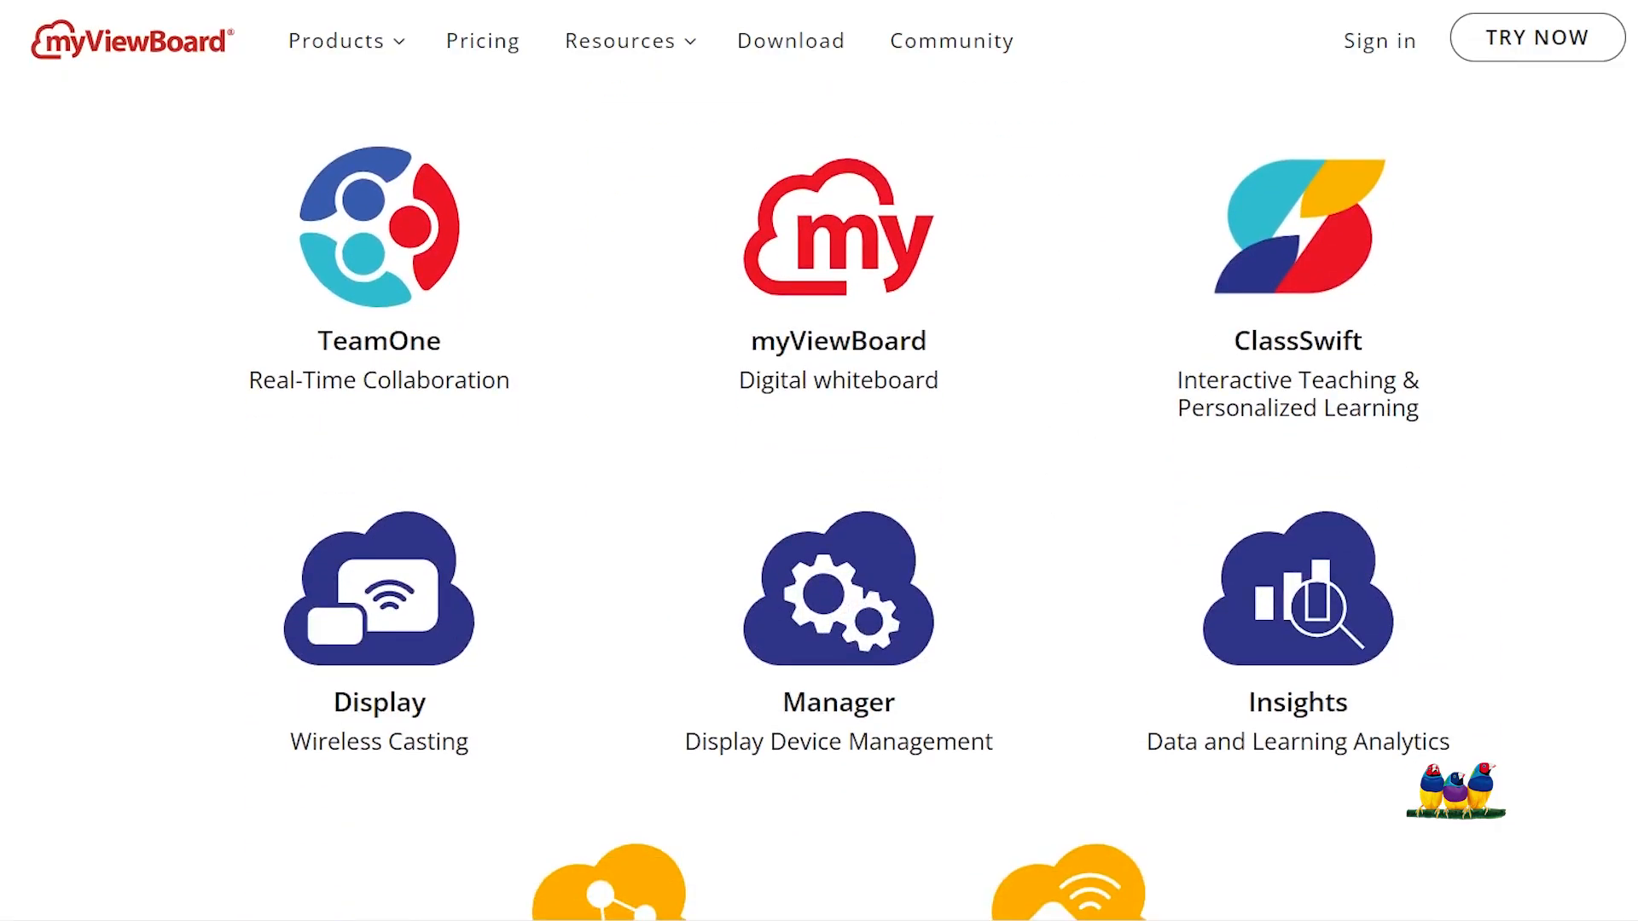